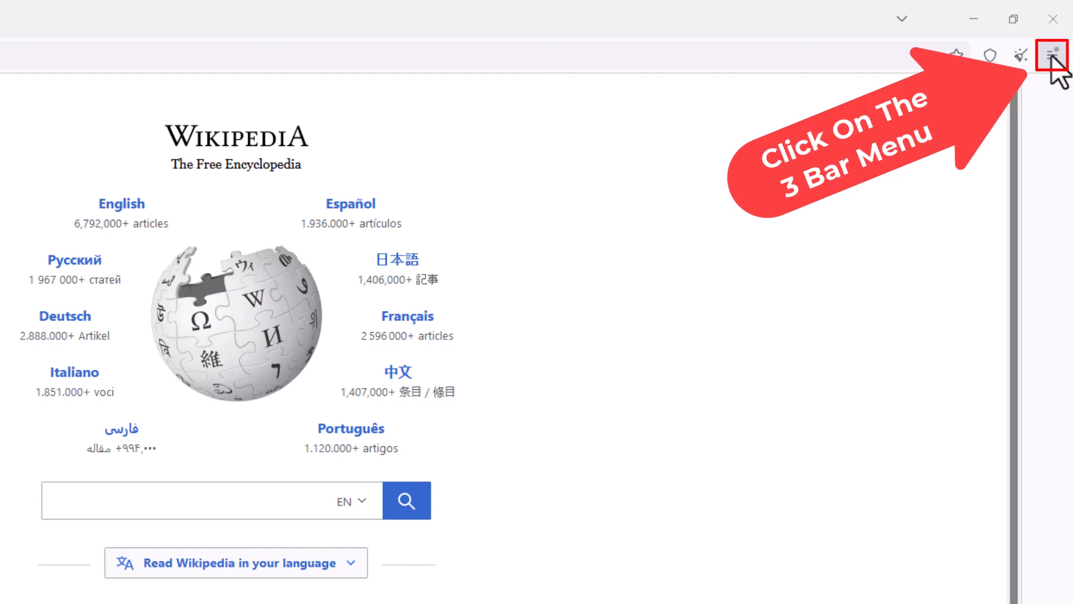
Open Settings from the main menu, landing on the General section
{"action": "left_click", "coordinate": [1055, 53]}
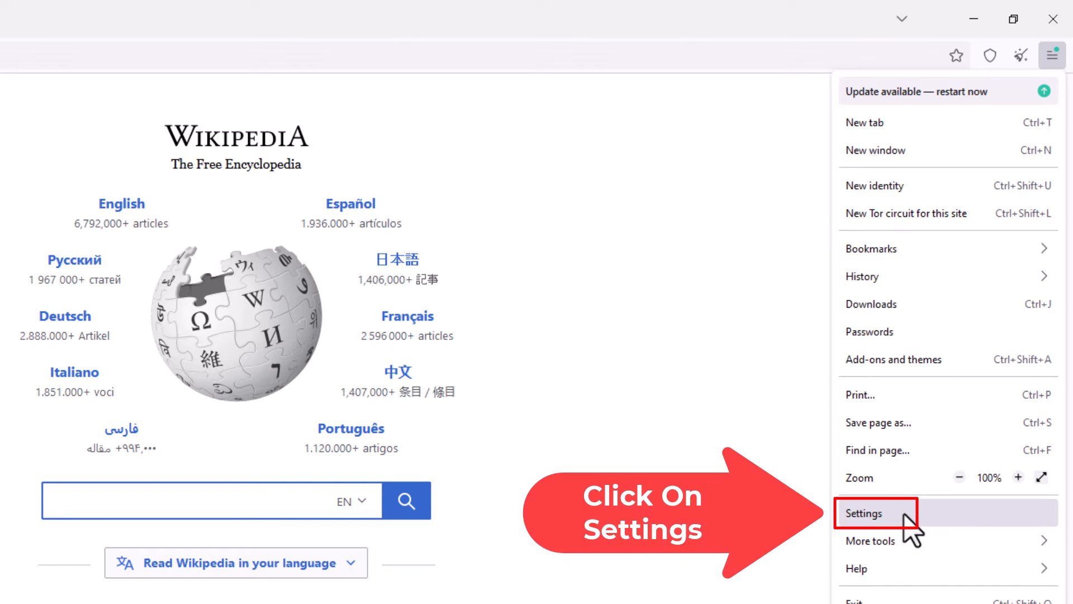
{"action": "left_click", "coordinate": [864, 513]}
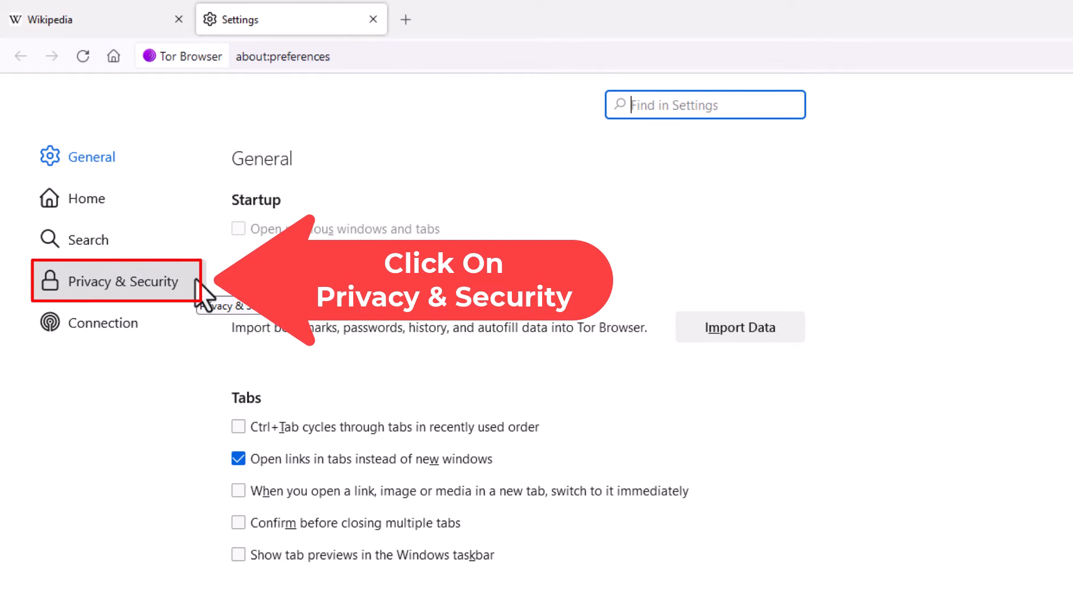
Switch the Settings page to the Privacy & Security section
{"action": "left_click", "coordinate": [124, 282]}
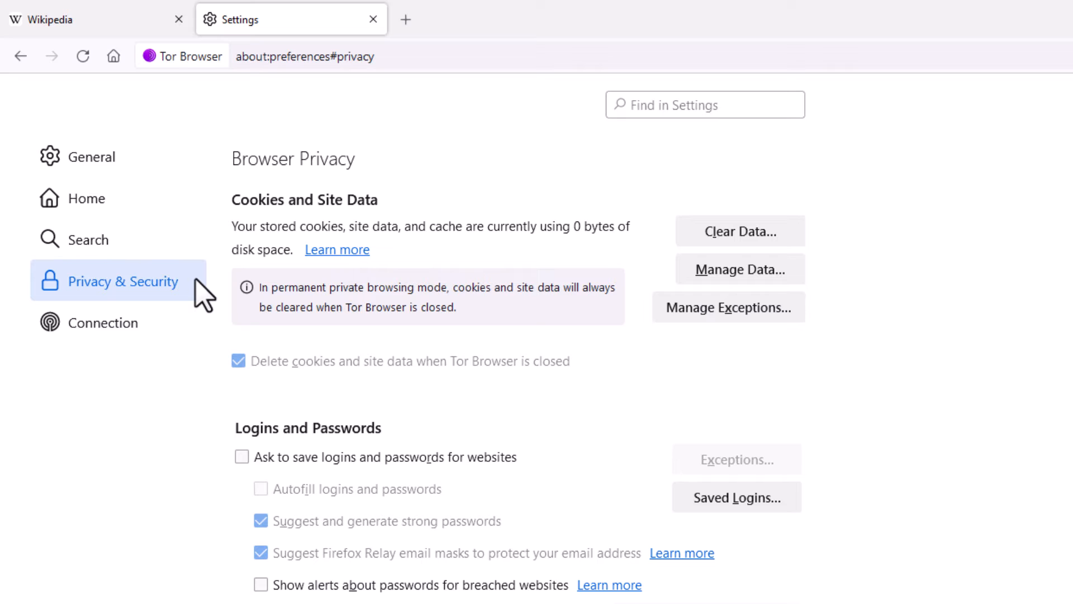
Scroll to the Permissions section where Block pop-up windows shows as enabled
{"action": "scroll", "scroll_direction": "down", "scroll_amount": 3}
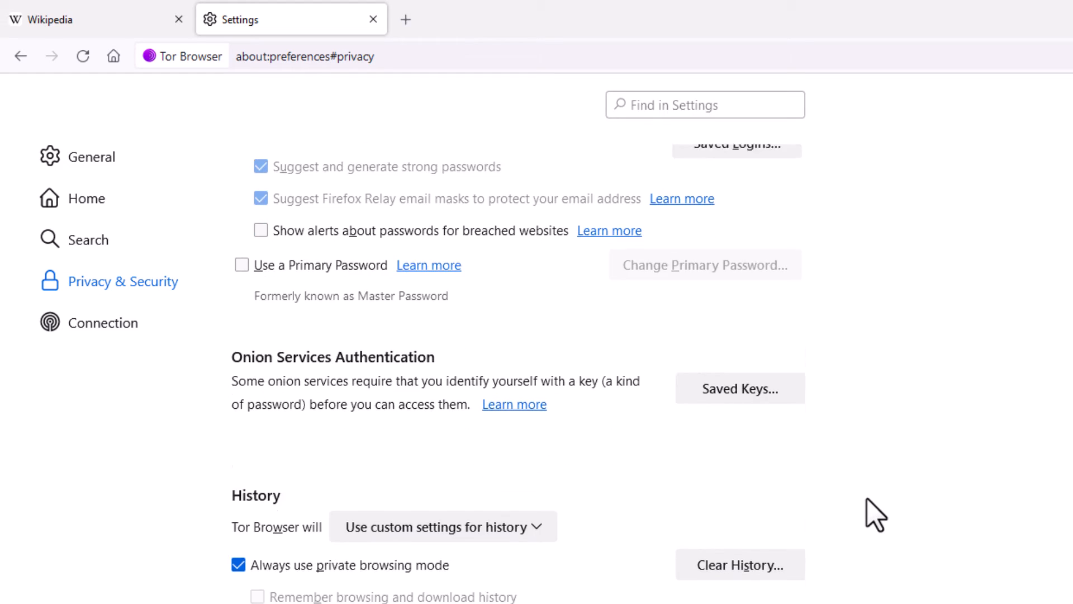
{"action": "scroll", "scroll_direction": "down", "scroll_amount": 3}
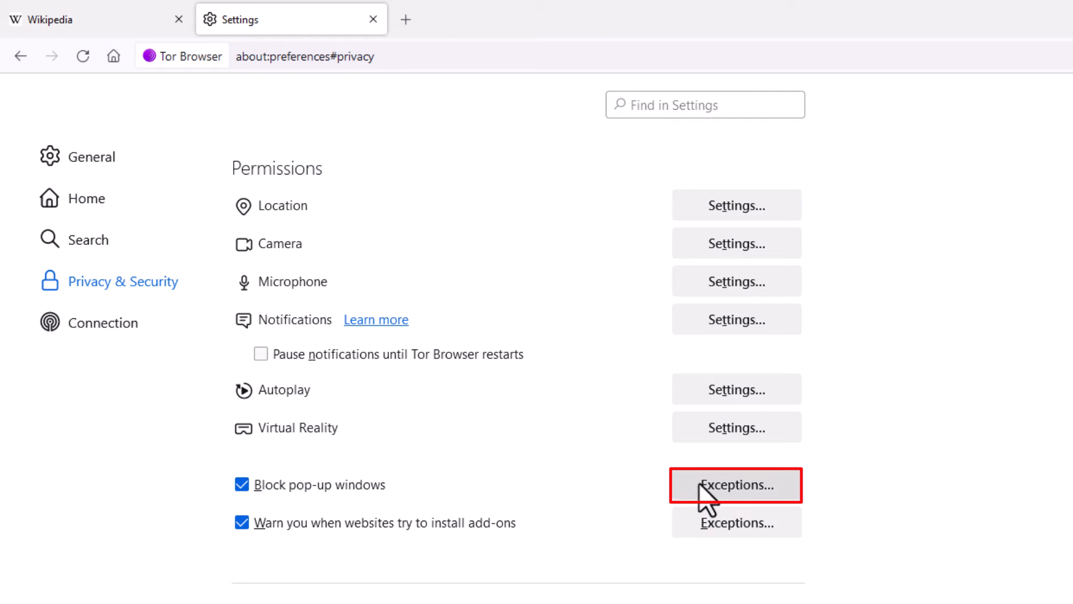
{"action": "left_click", "coordinate": [735, 485]}
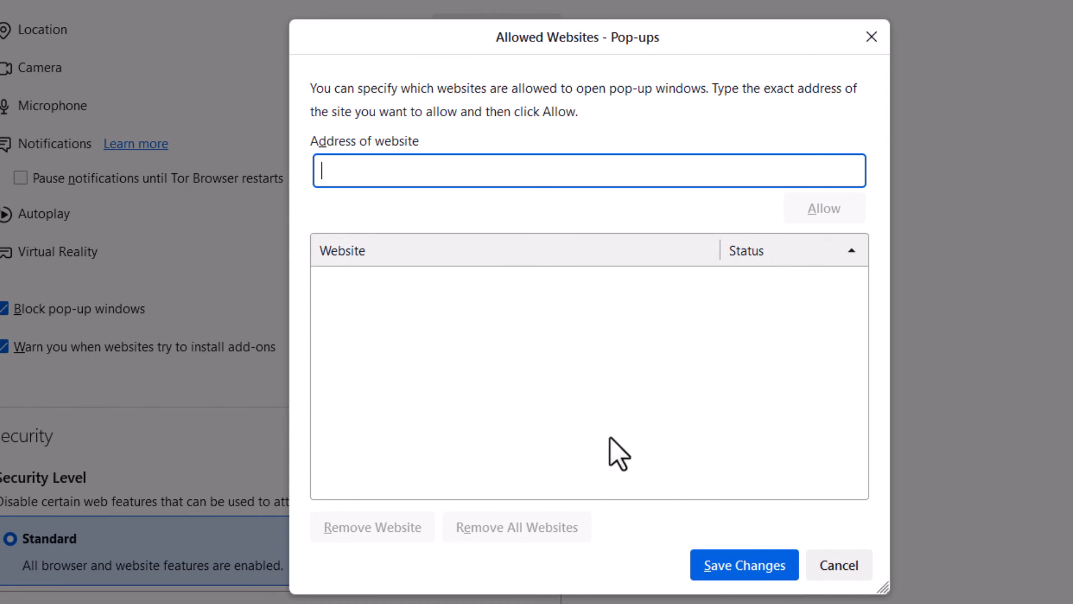
{"action": "left_click", "coordinate": [839, 565]}
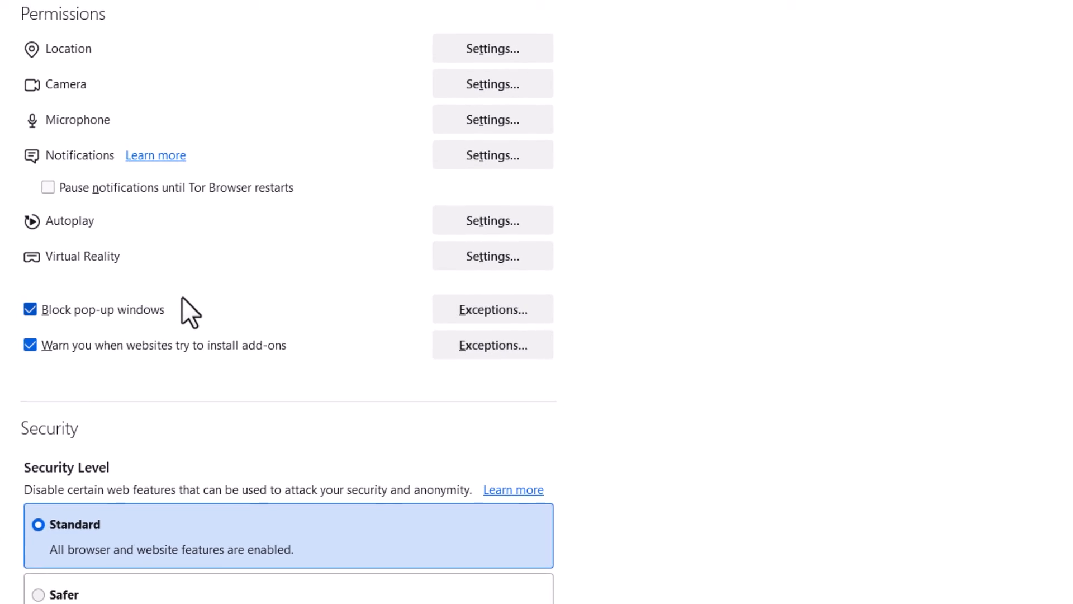